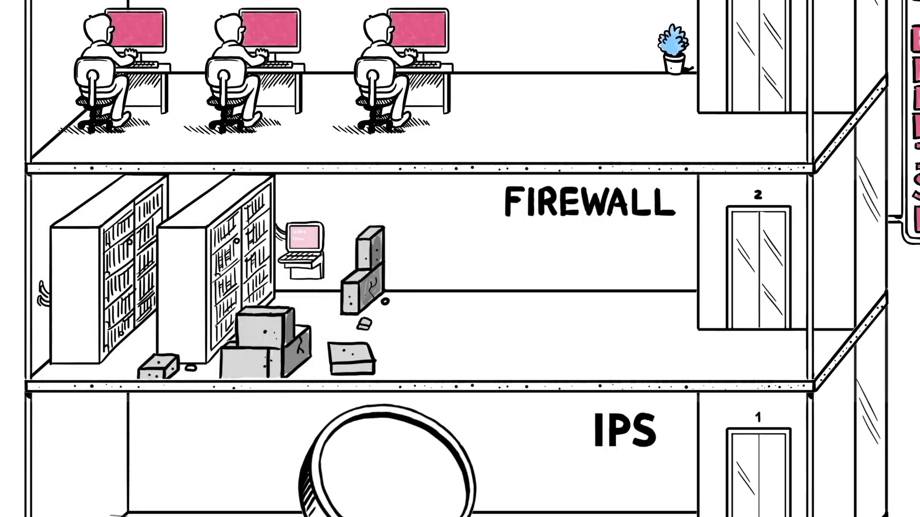
{"action": "scroll", "scroll_direction": "down", "scroll_amount": 3}
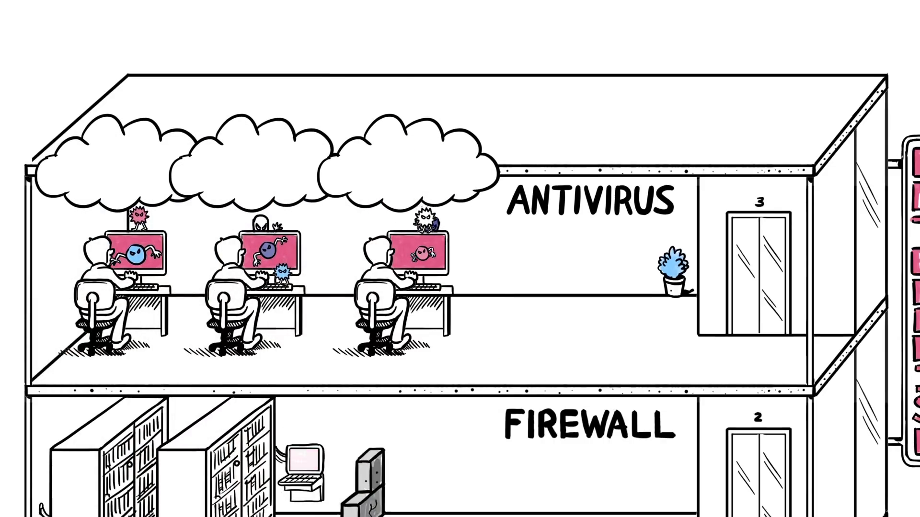
{"action": "scroll", "scroll_direction": "down", "scroll_amount": 3}
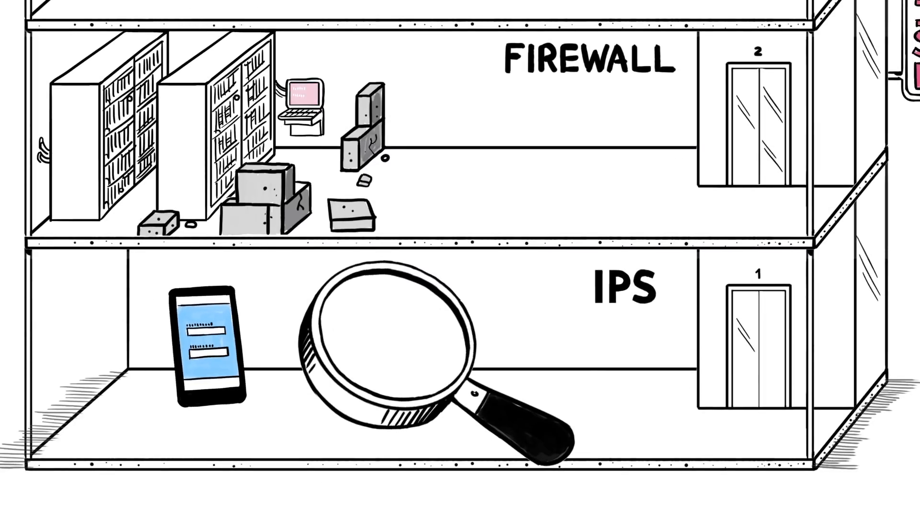